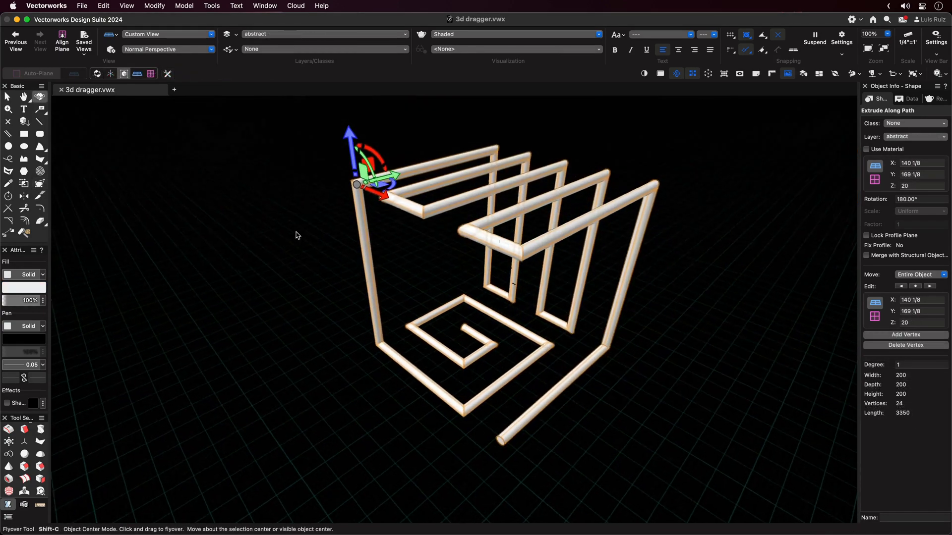
Orbit with the Flyover tool to see the spiral tube from another side
drag(425, 273, 376, 242)
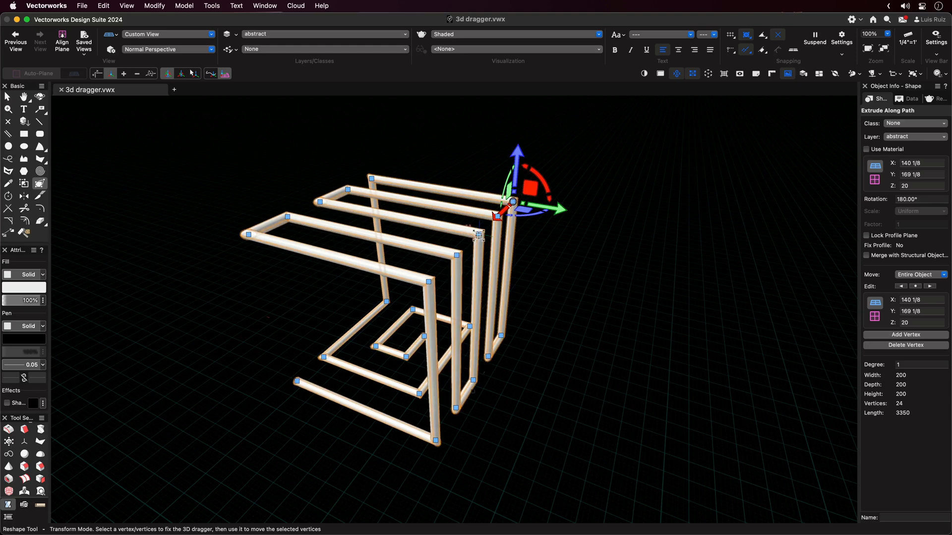
Orbit toward the tube's free end and pick its end vertex for reshaping
drag(513, 203, 427, 282)
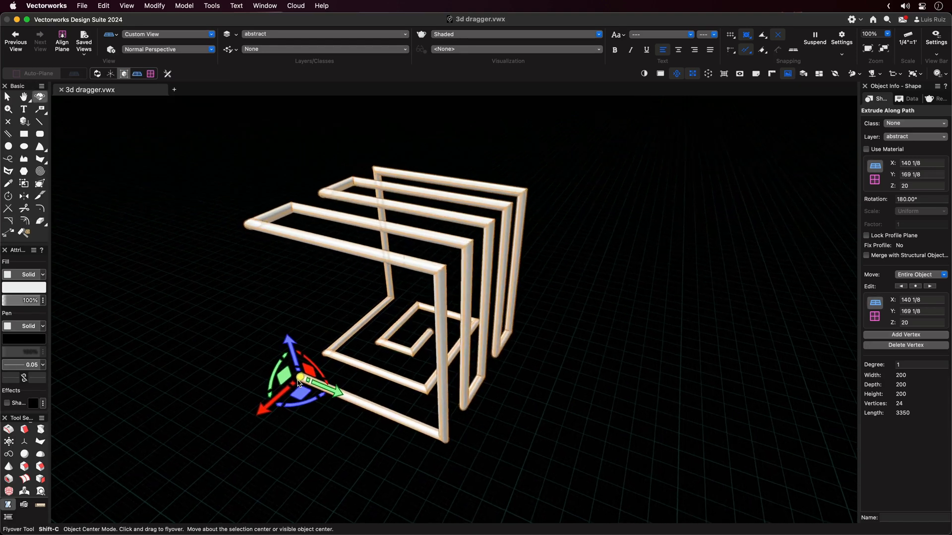
drag(297, 382, 331, 374)
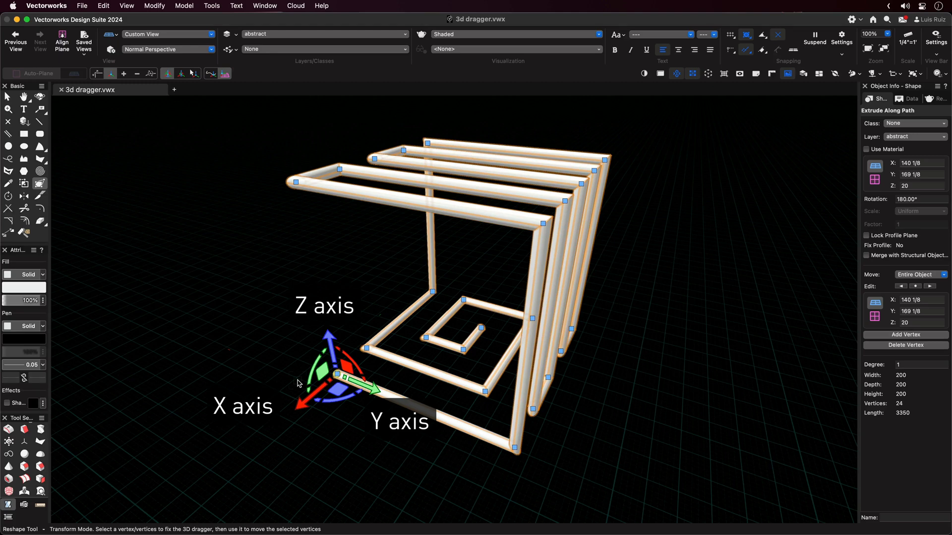
click(316, 392)
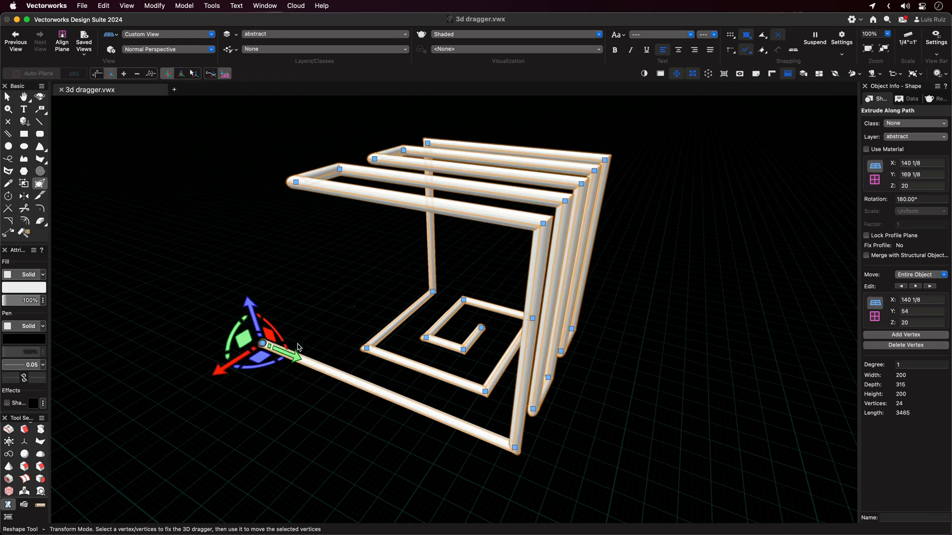
Move the free end vertex up, push the bottom front corner outward, then select all path vertices
drag(295, 345, 218, 218)
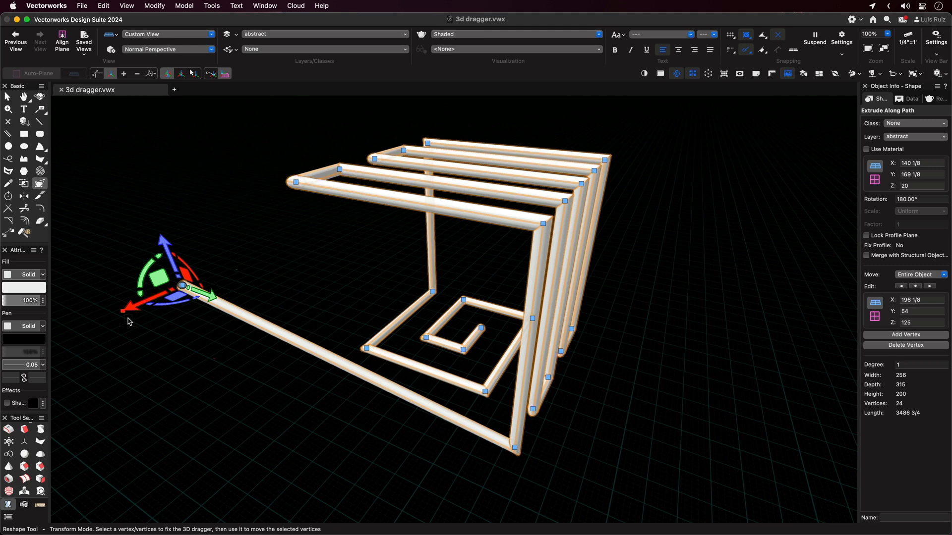
drag(182, 286, 334, 374)
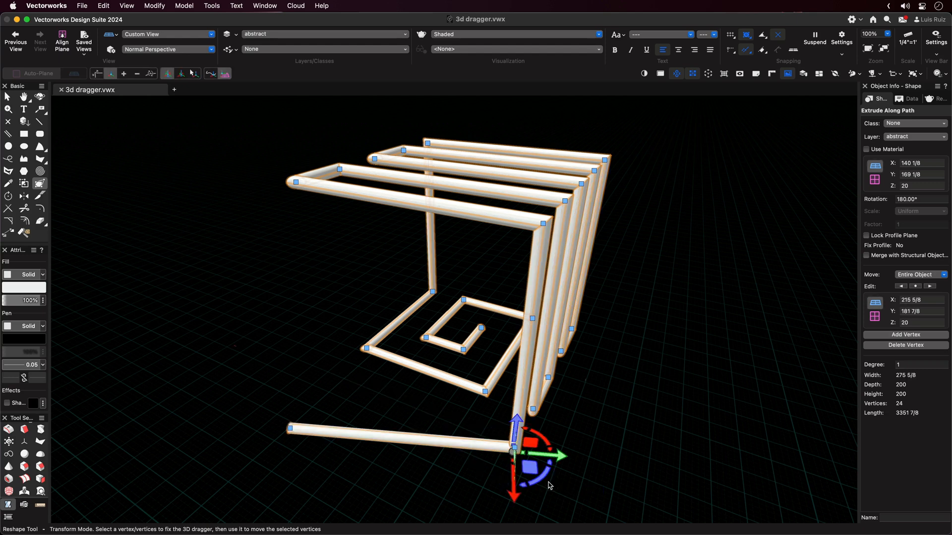
drag(516, 450, 544, 274)
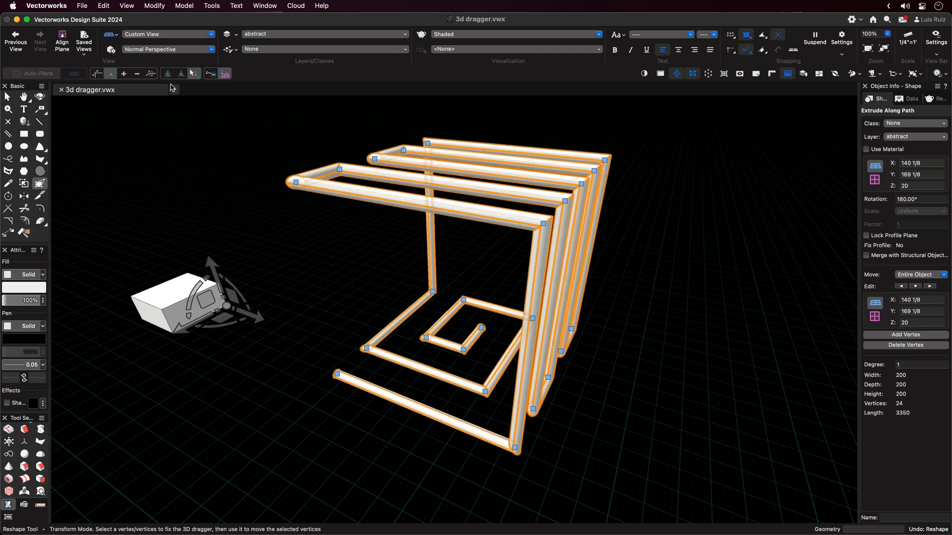
Draw a cyan reference line on the ground plane beside the tube
drag(219, 295, 282, 328)
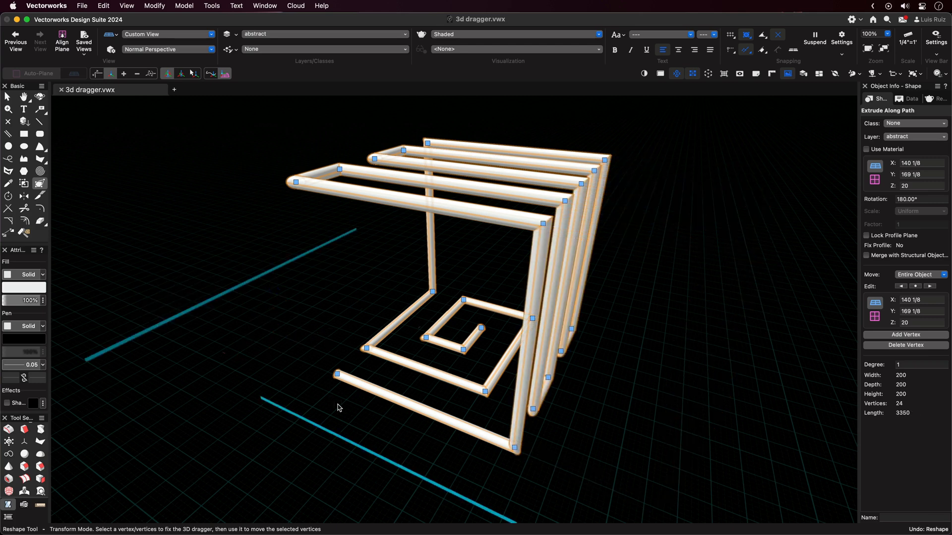
Snap the tube's free end vertex onto the cyan line, making the model 251 7/8 wide
click(338, 376)
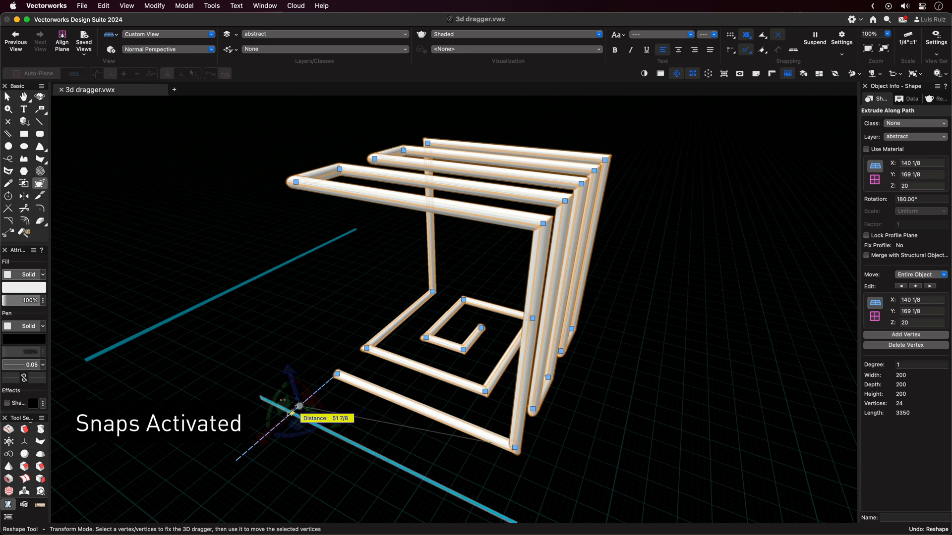
drag(339, 374, 316, 418)
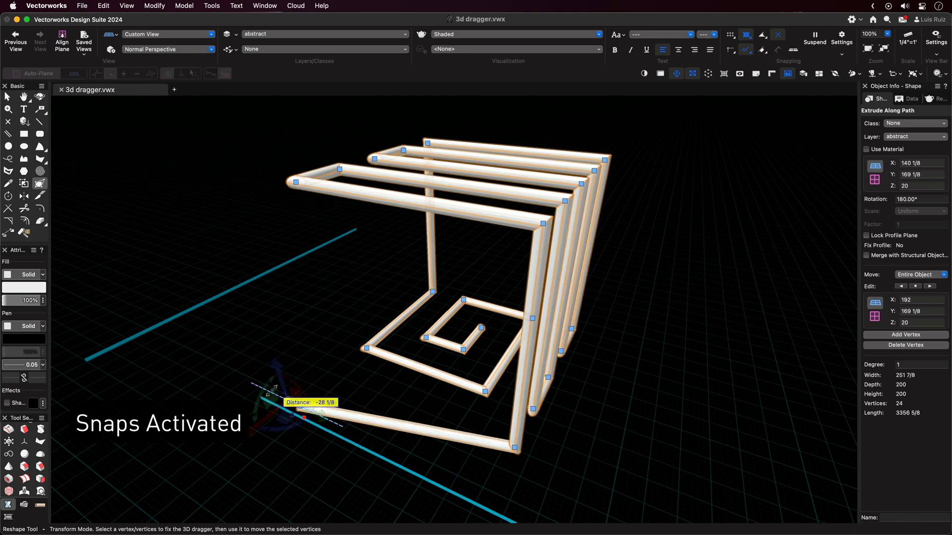
drag(304, 422, 158, 340)
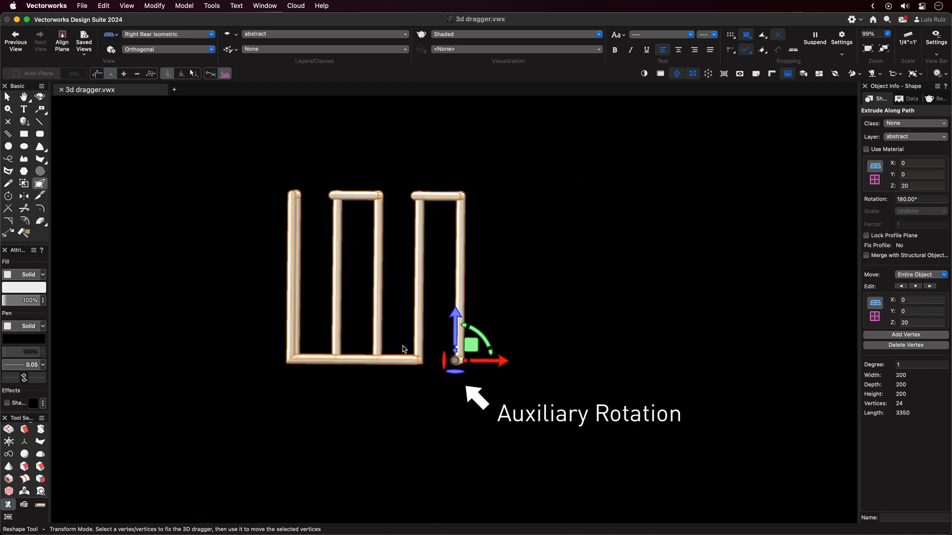
Switch the view from Right Rear Isometric to Front
click(168, 33)
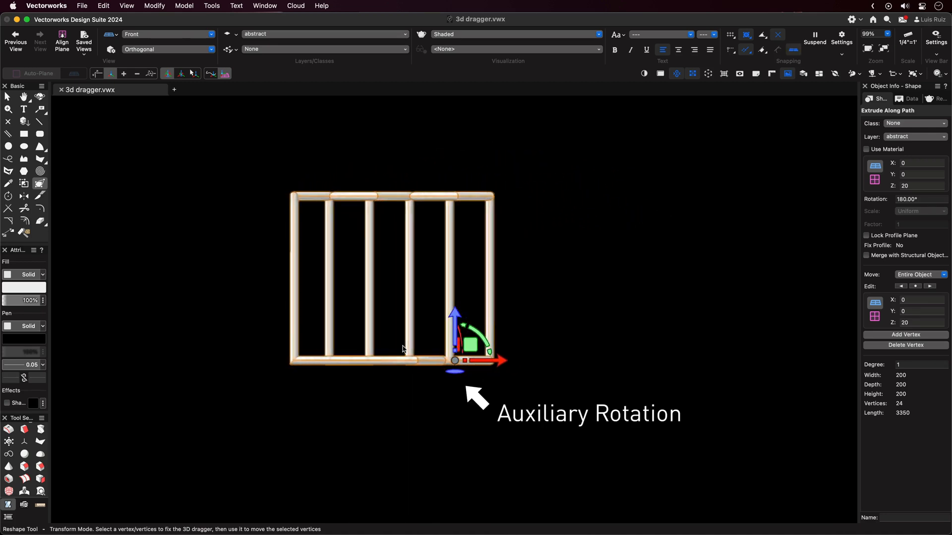